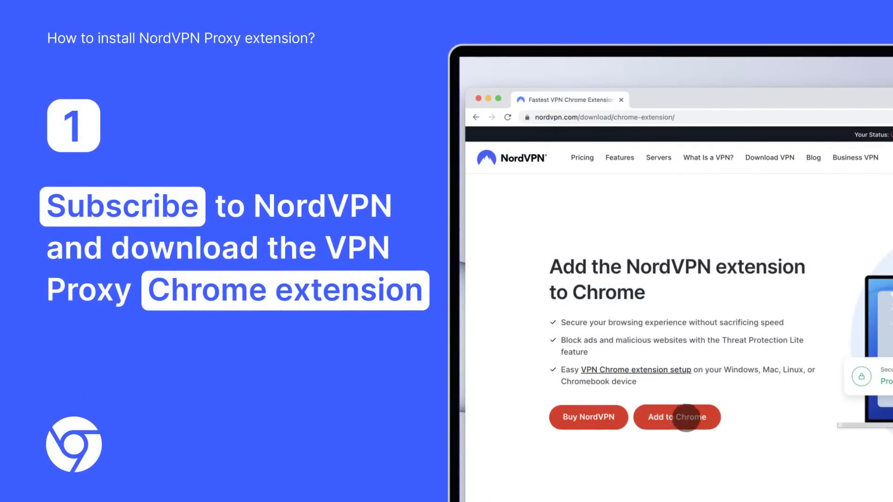
# Install the NordVPN proxy extension from the Chrome Web Store and confirm adding it
pyautogui.click(676, 417)
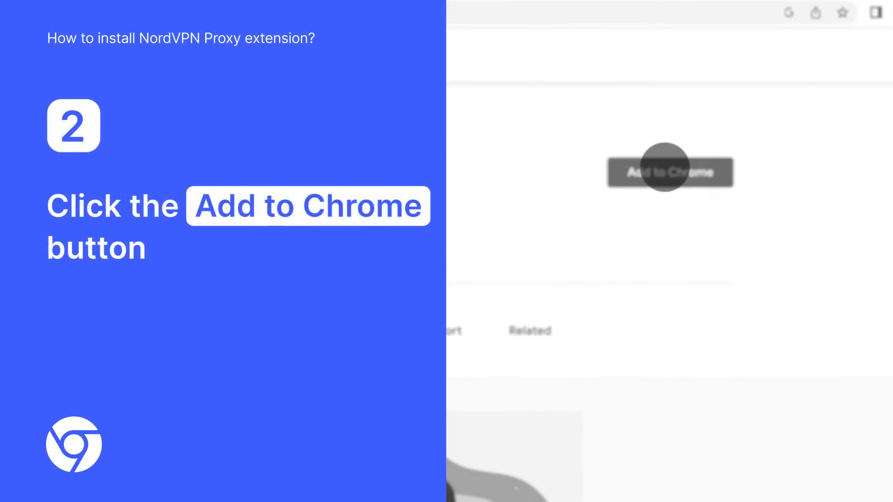
pyautogui.click(670, 171)
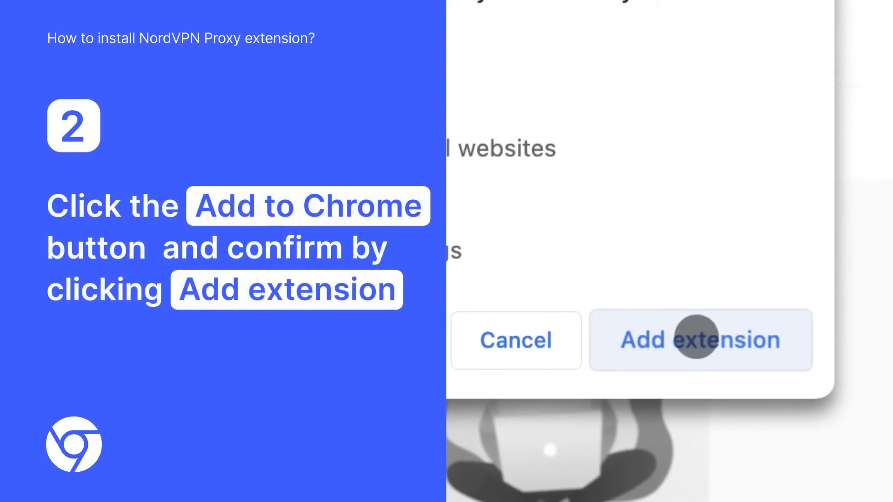
pyautogui.click(700, 340)
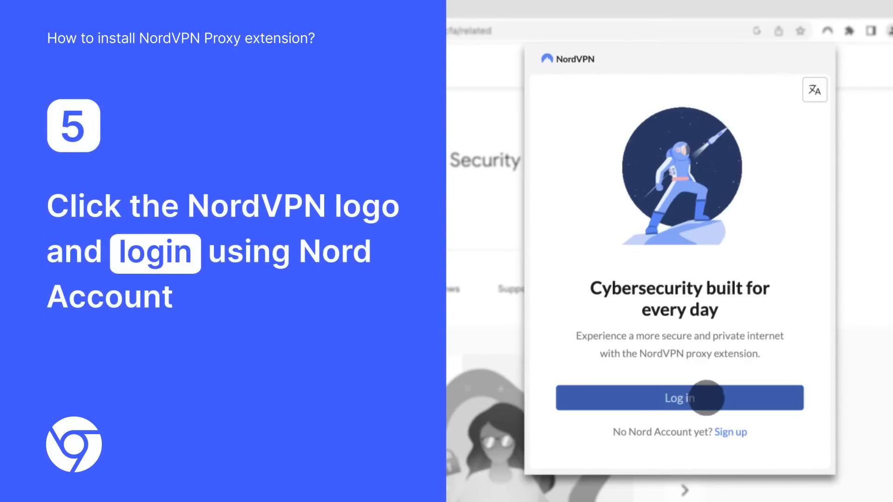
# Log in to the extension with the existing Nord Account from the account chooser
pyautogui.click(678, 397)
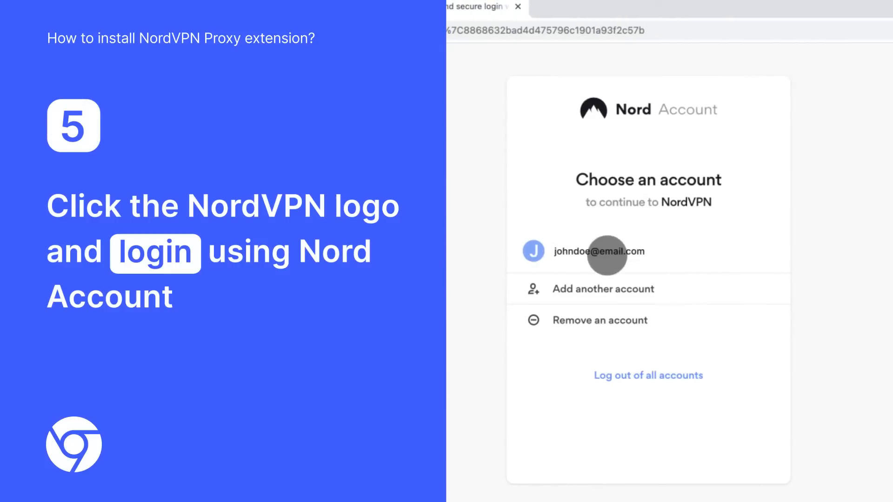
pyautogui.click(599, 251)
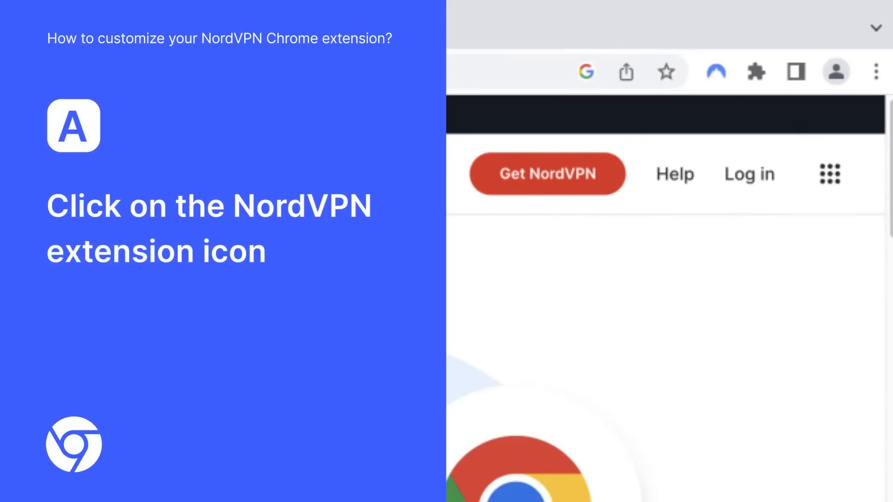
# Quick Connect the VPN, then search 'Canada' and connect to a Canada server
pyautogui.click(717, 73)
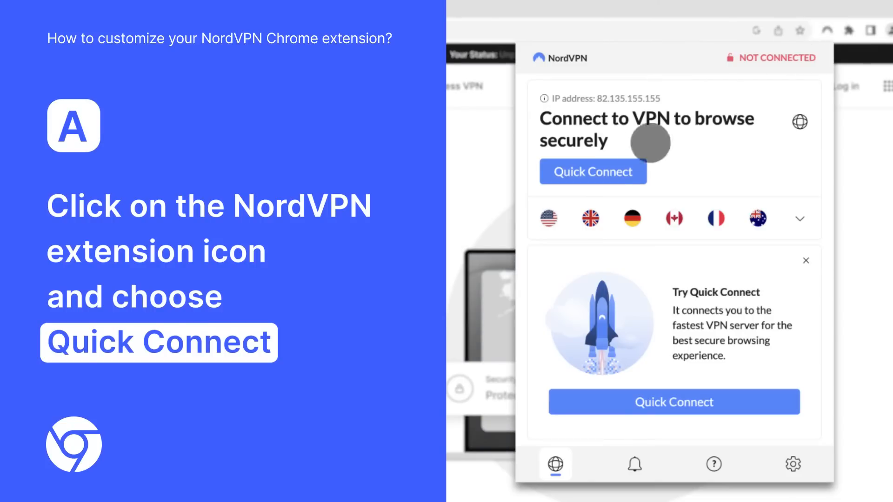
pyautogui.click(591, 171)
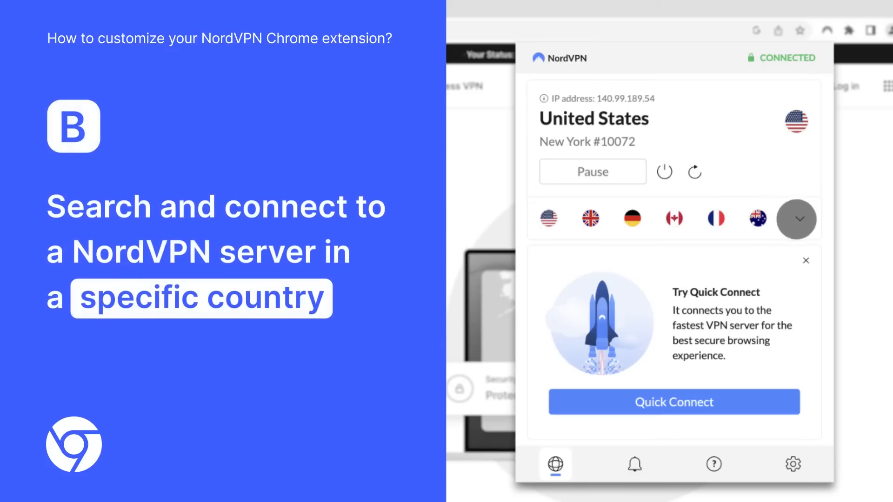
pyautogui.click(796, 219)
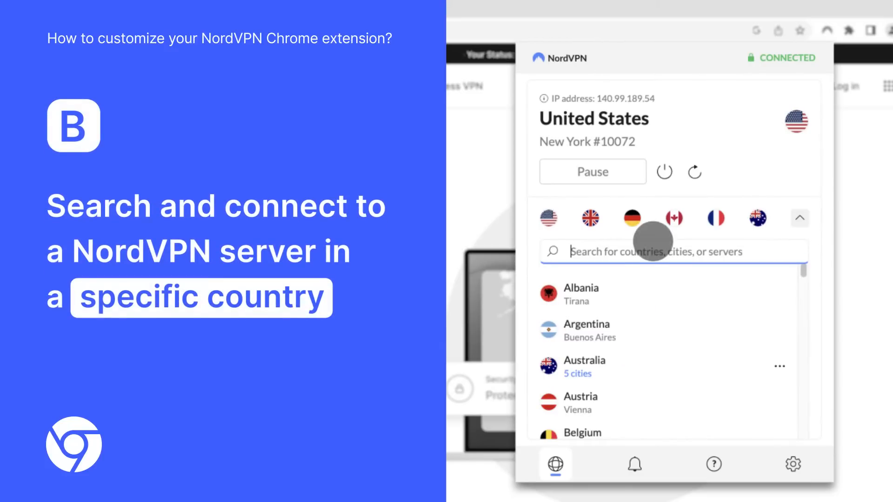
pyautogui.write('Canada')
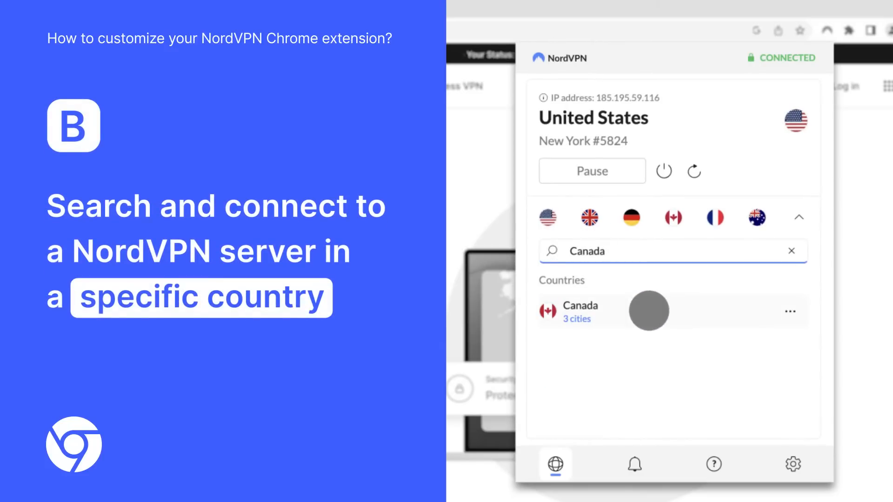
pyautogui.click(580, 310)
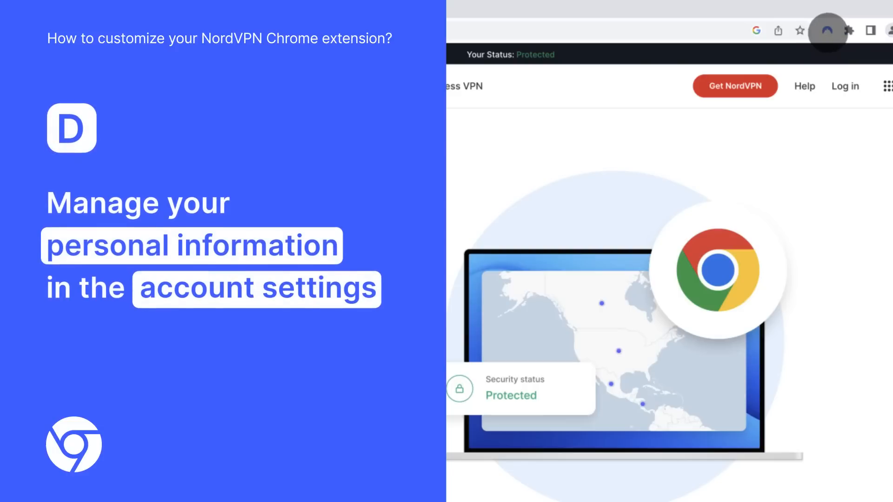
pyautogui.click(826, 31)
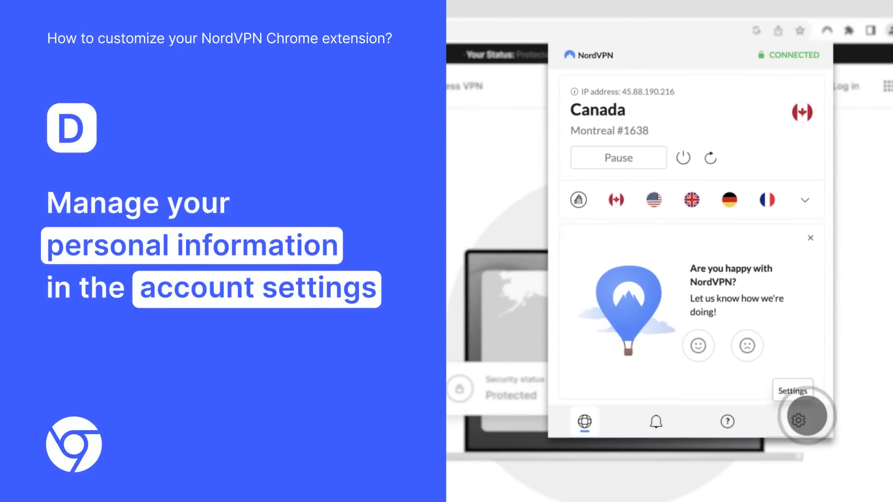
pyautogui.click(798, 420)
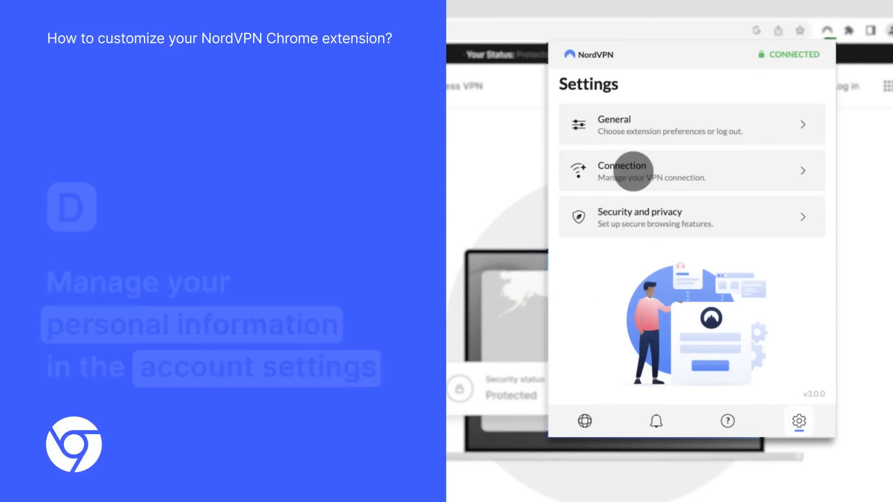
pyautogui.click(622, 172)
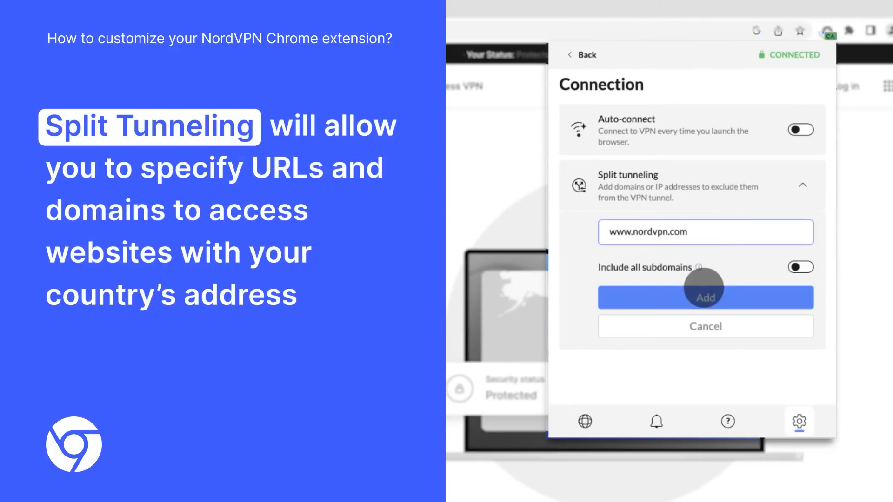
pyautogui.click(705, 297)
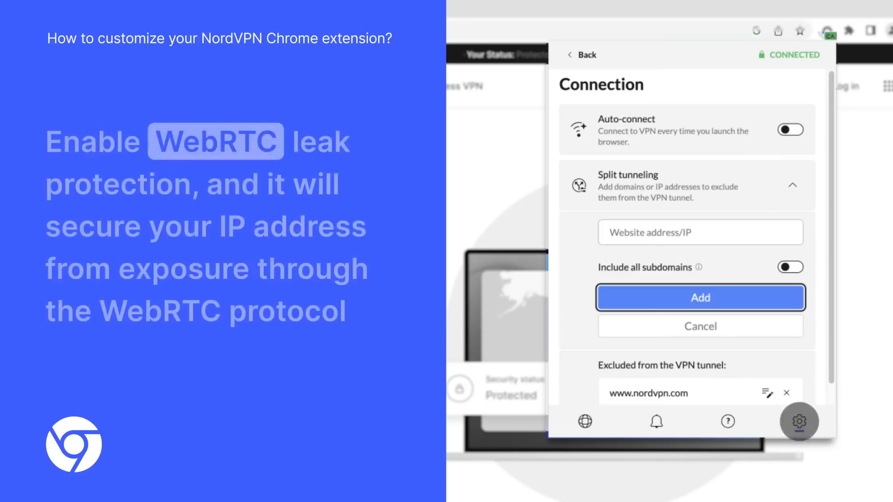
# Switch on Stop WebRTC leaks and toggle Threat Protection Lite in Security and privacy
pyautogui.click(798, 421)
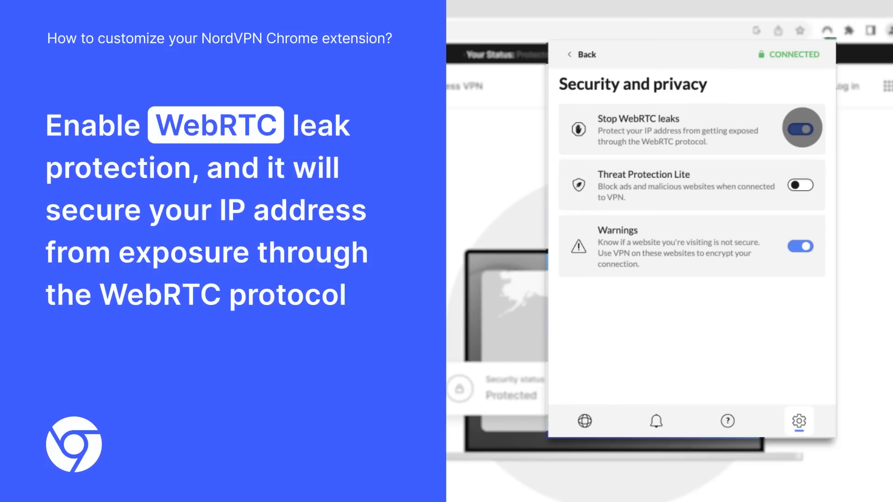
pyautogui.click(800, 128)
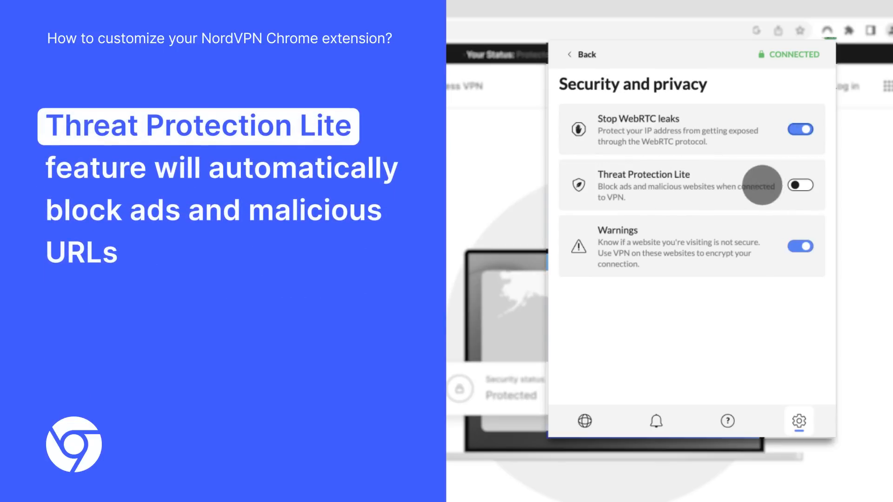
pyautogui.click(801, 185)
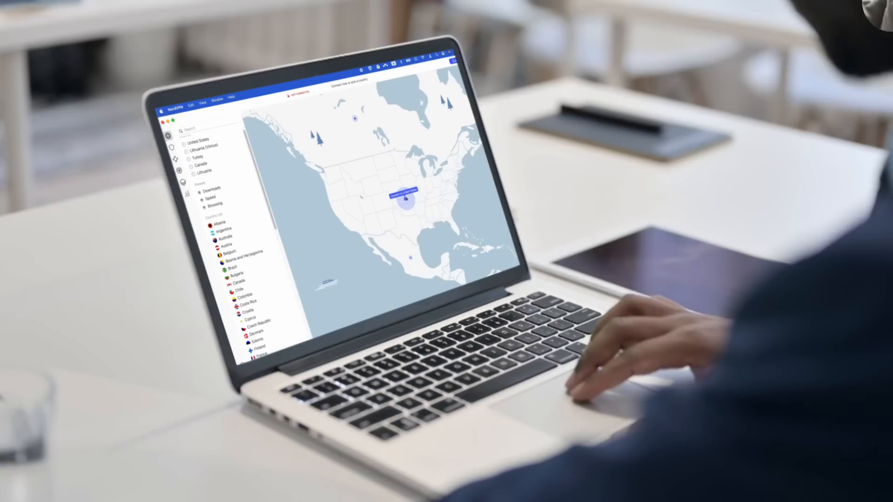
# Connect the NordVPN desktop app to the United States location pin on the map
pyautogui.click(405, 196)
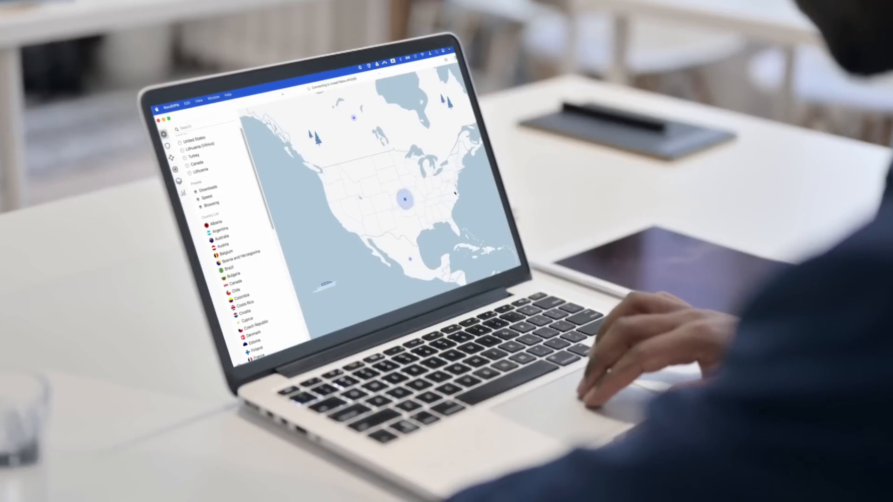